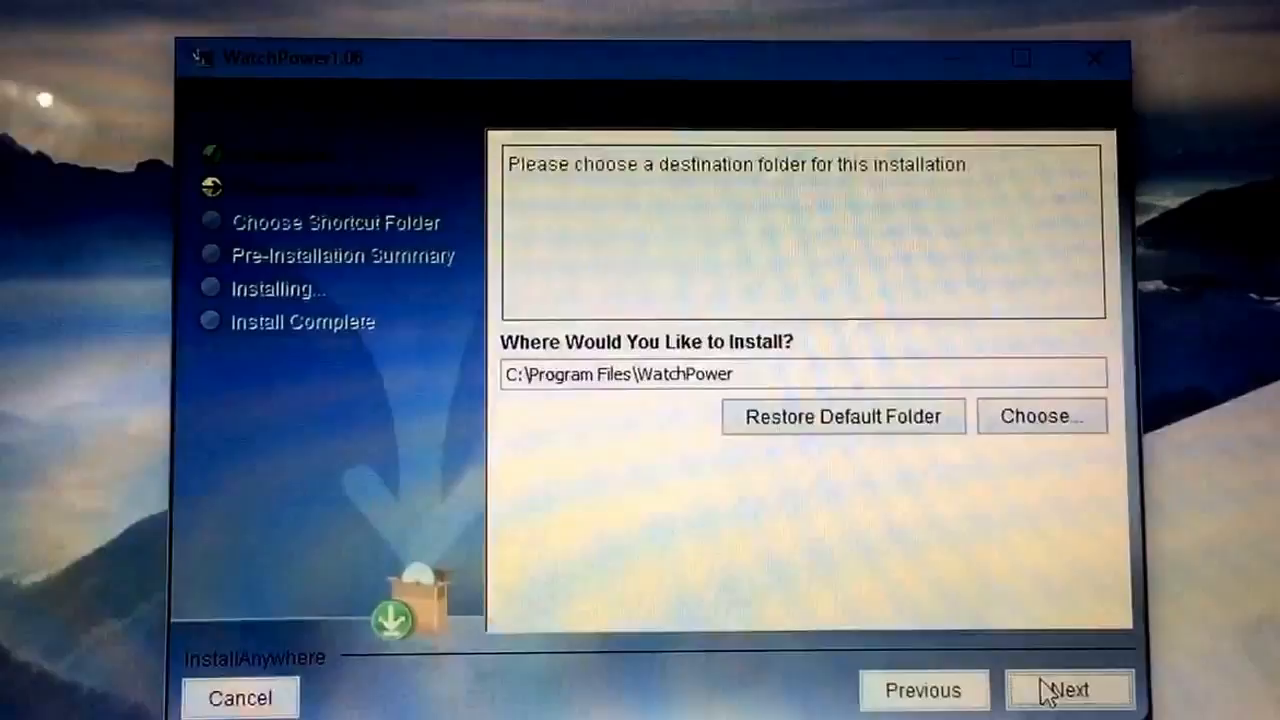
- Keep the default install folder C:\Program Files\WatchPower and continue
{"action": "left_click", "coordinate": [1064, 688]}
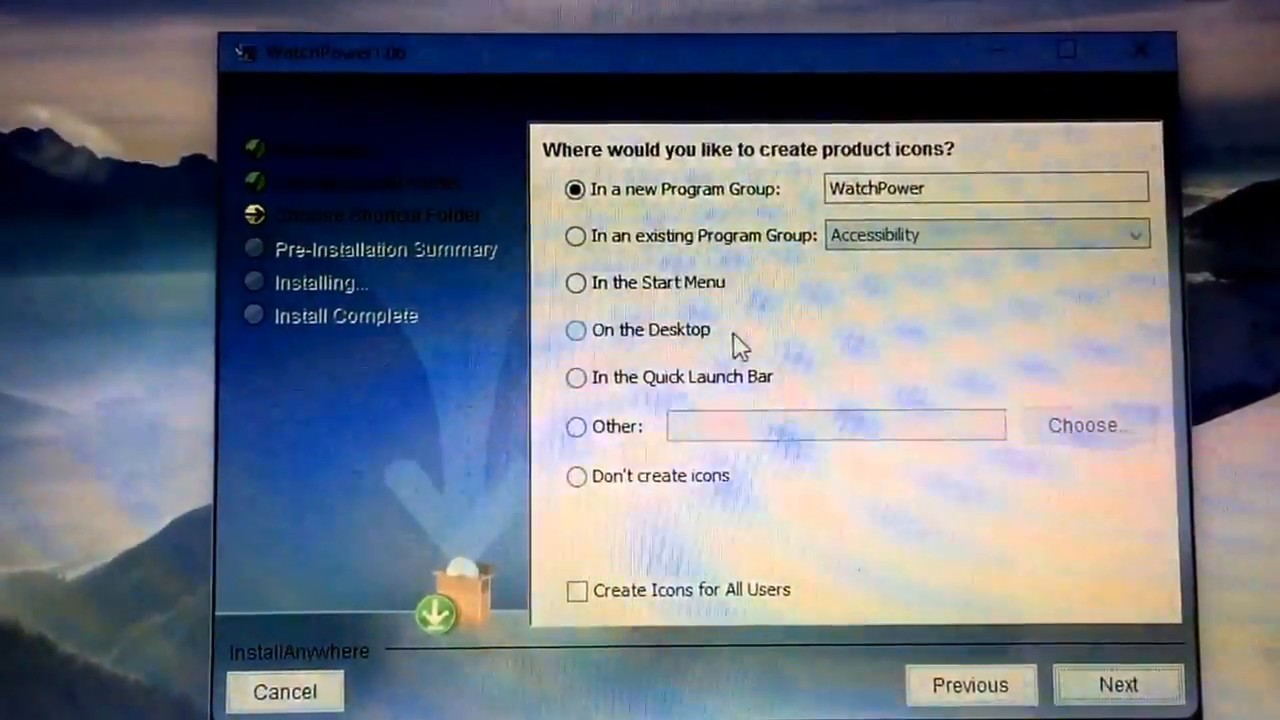
- Place product icons on the desktop and install WatchPower to C:\Program Files\WatchPower
{"action": "left_click", "coordinate": [576, 284]}
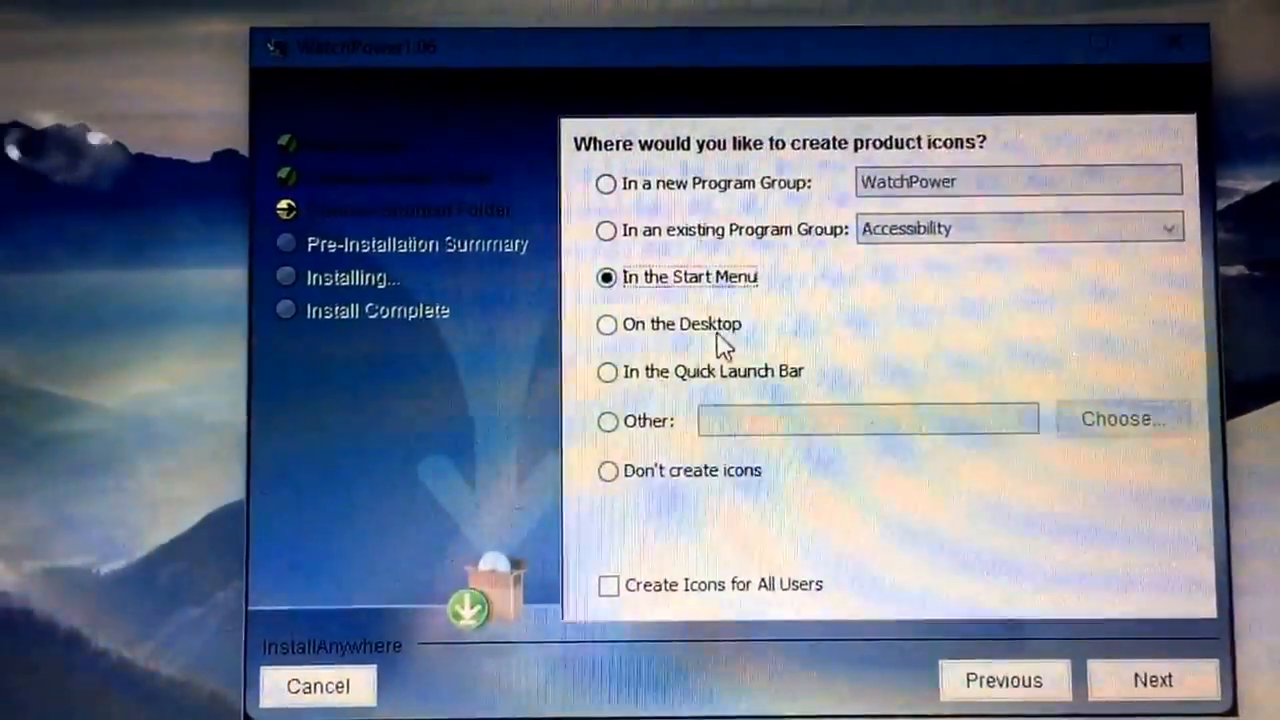
{"action": "left_click", "coordinate": [608, 324]}
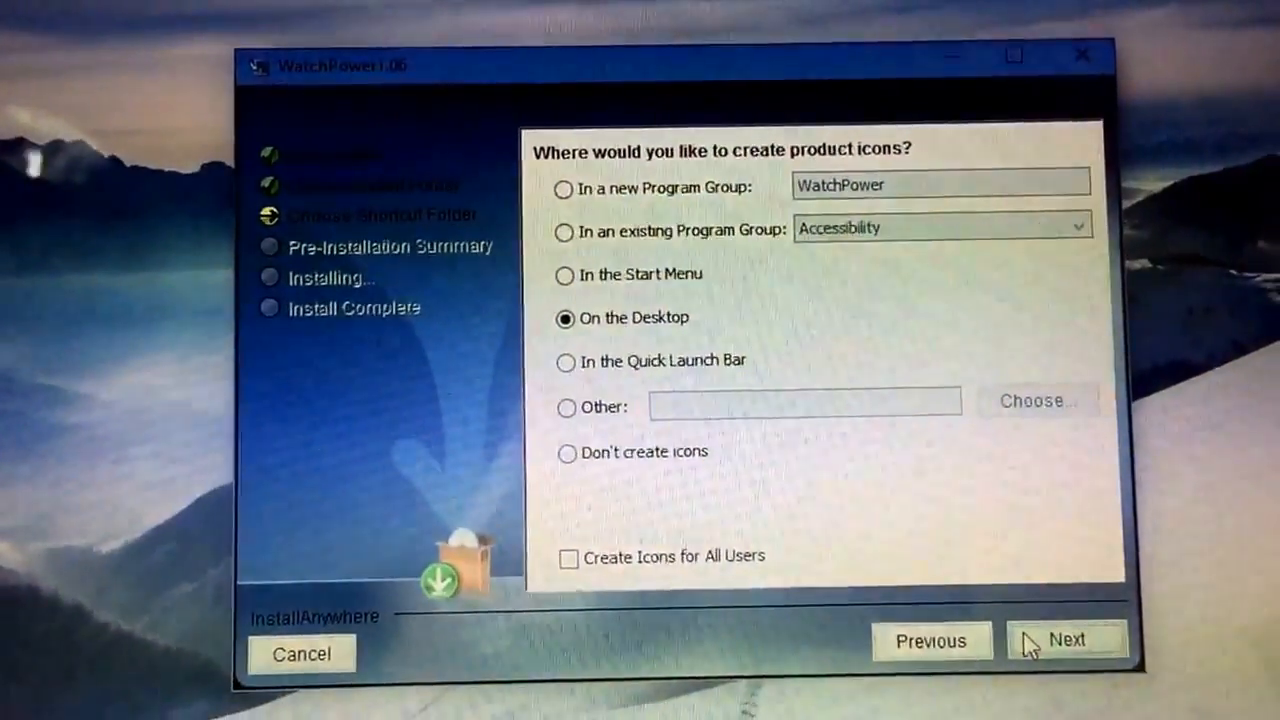
{"action": "left_click", "coordinate": [1072, 640]}
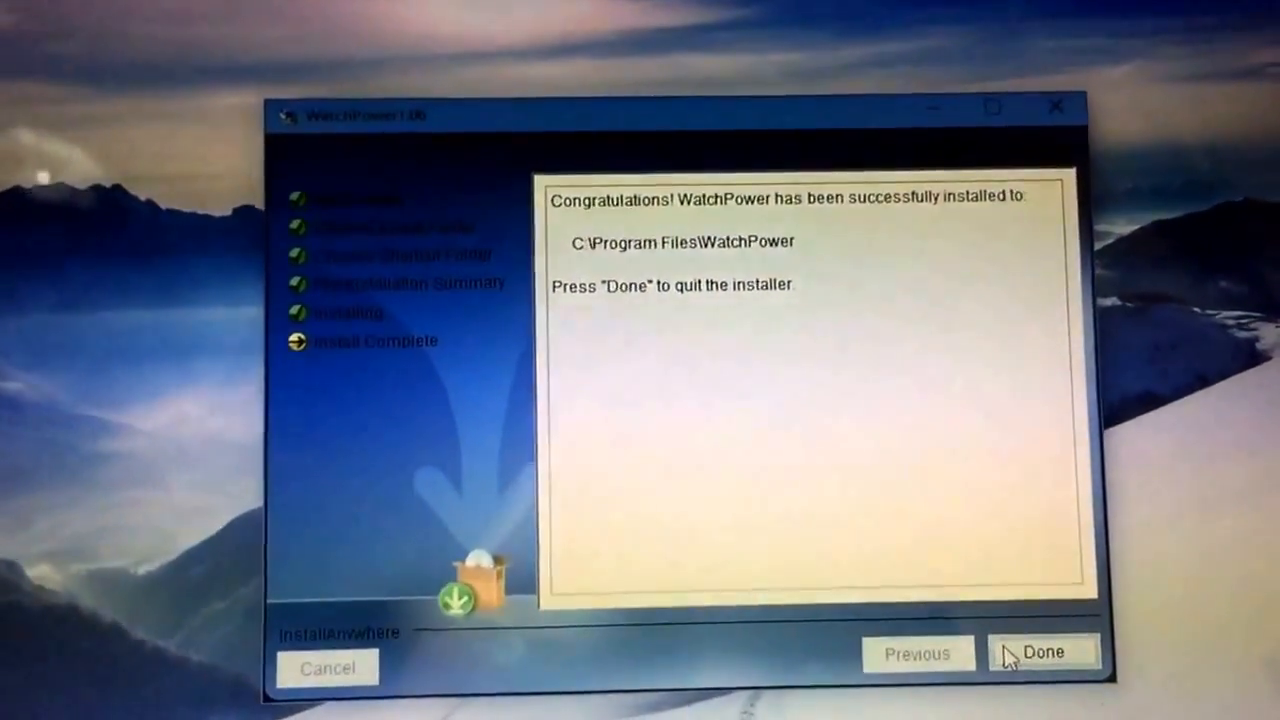
- Exit the installer, start WatchPower and allow Java through Windows Firewall
{"action": "left_click", "coordinate": [1046, 652]}
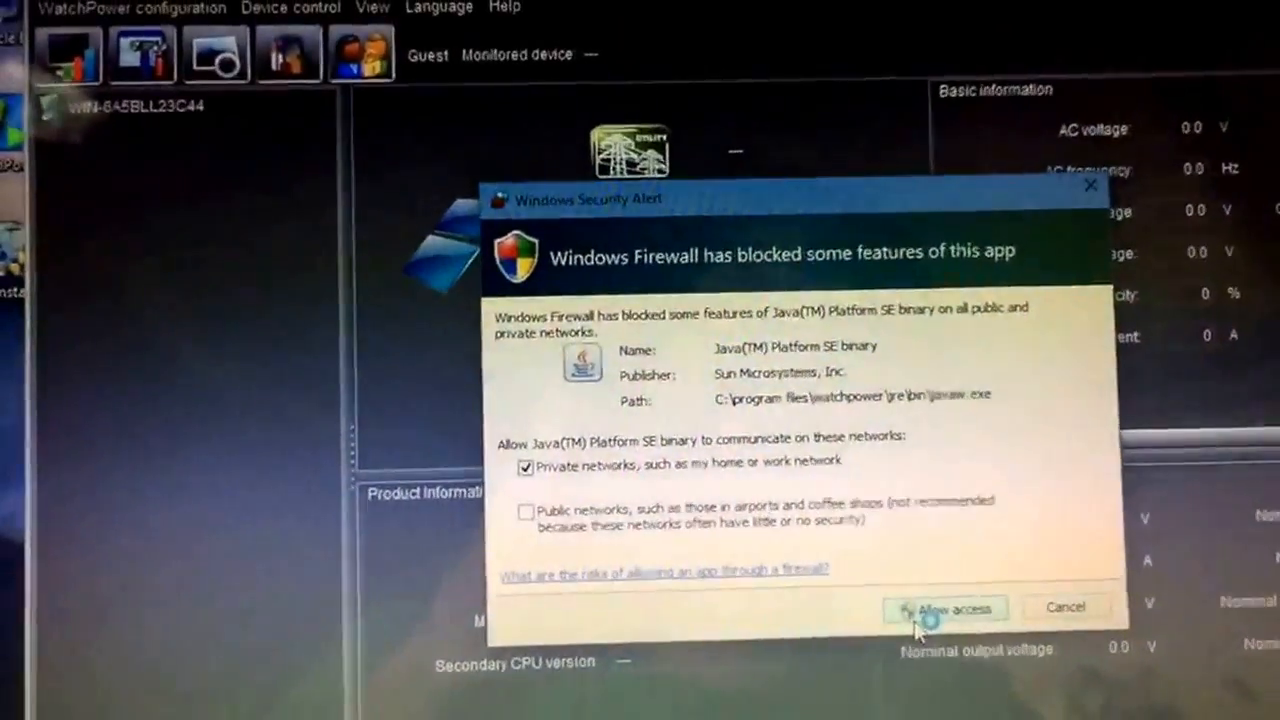
{"action": "left_click", "coordinate": [946, 608]}
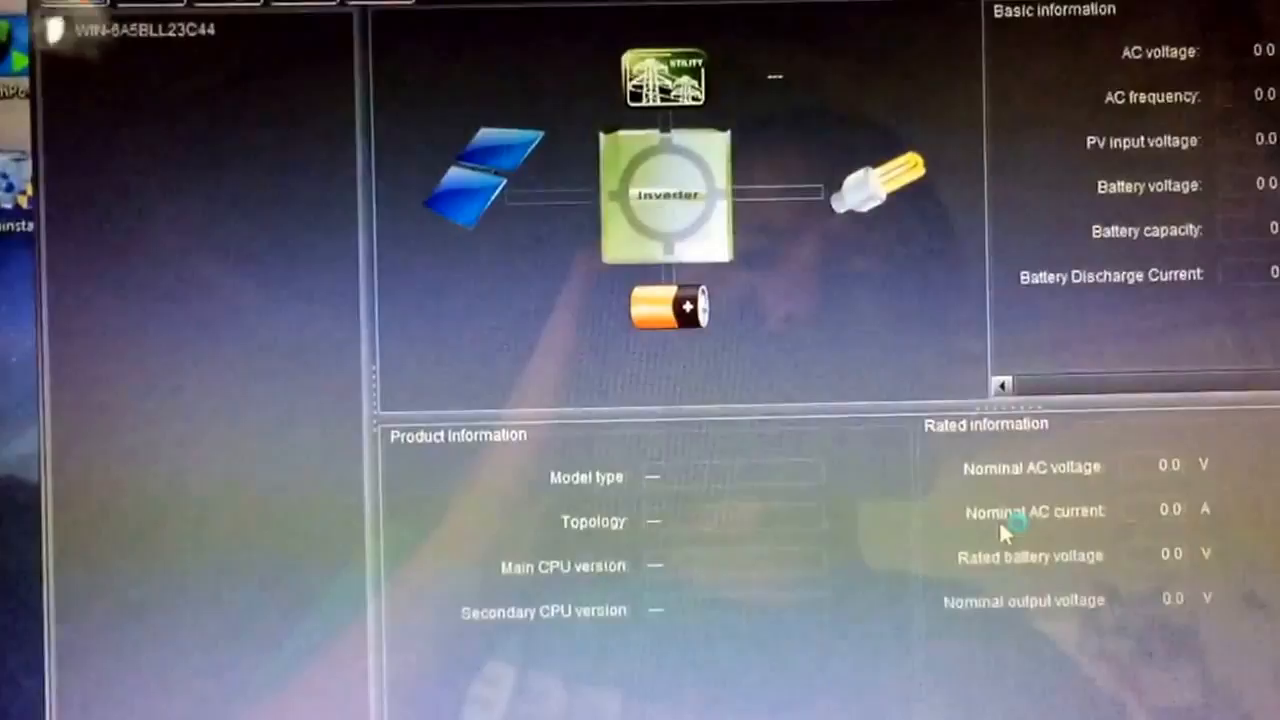